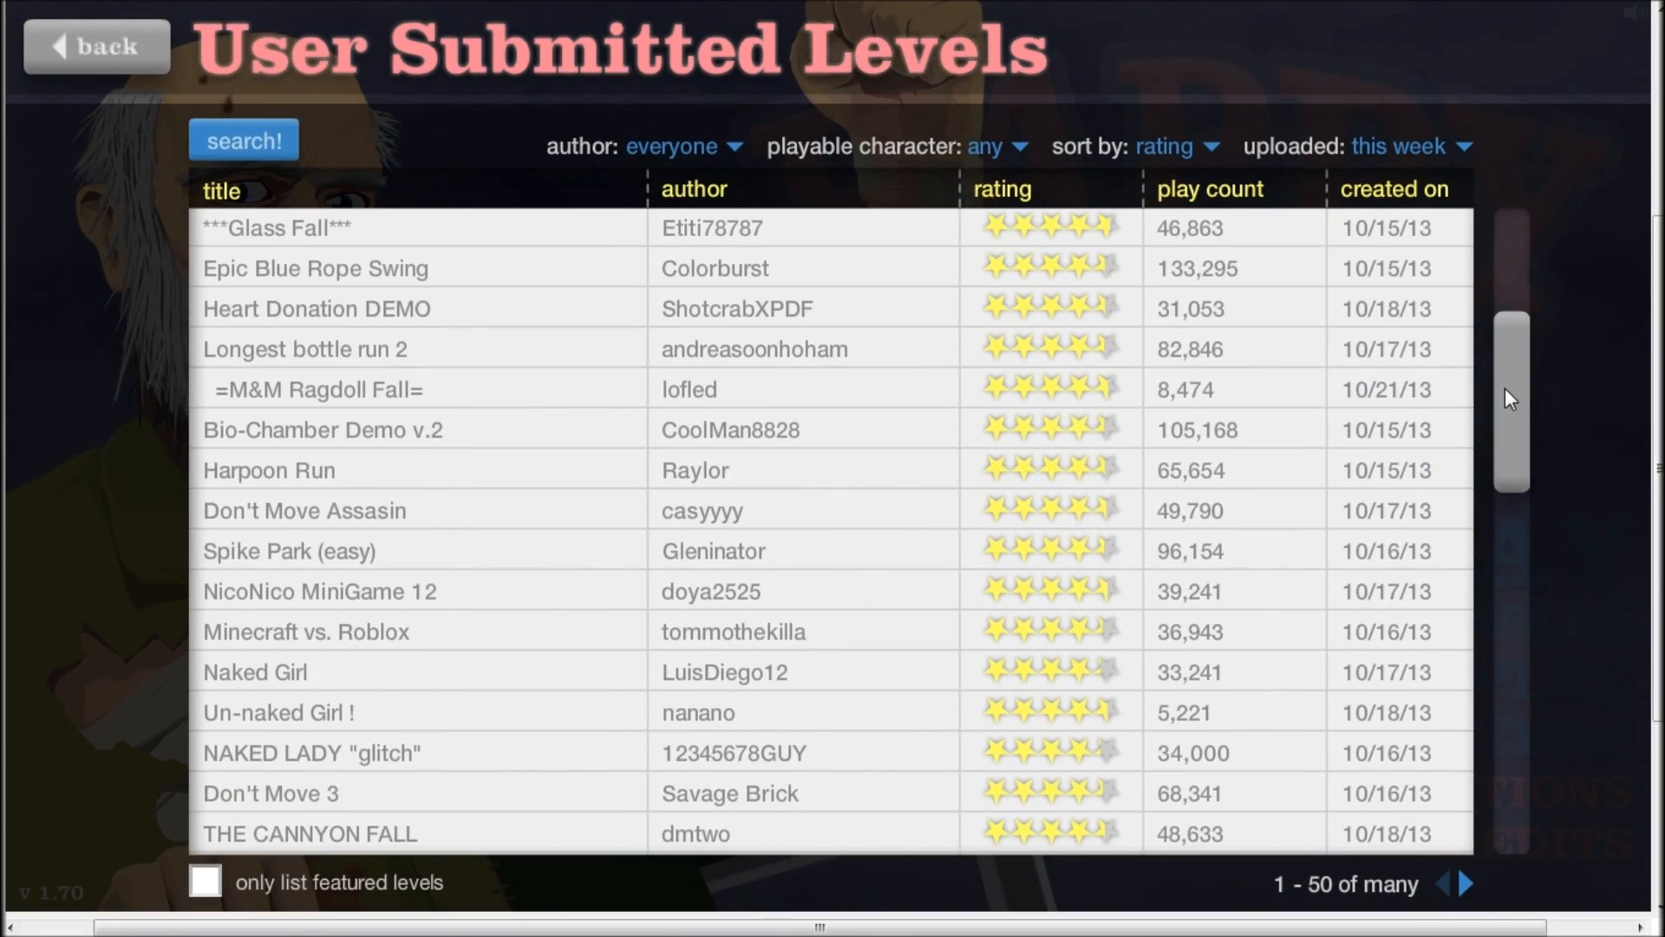
pyautogui.moveTo(1419, 308)
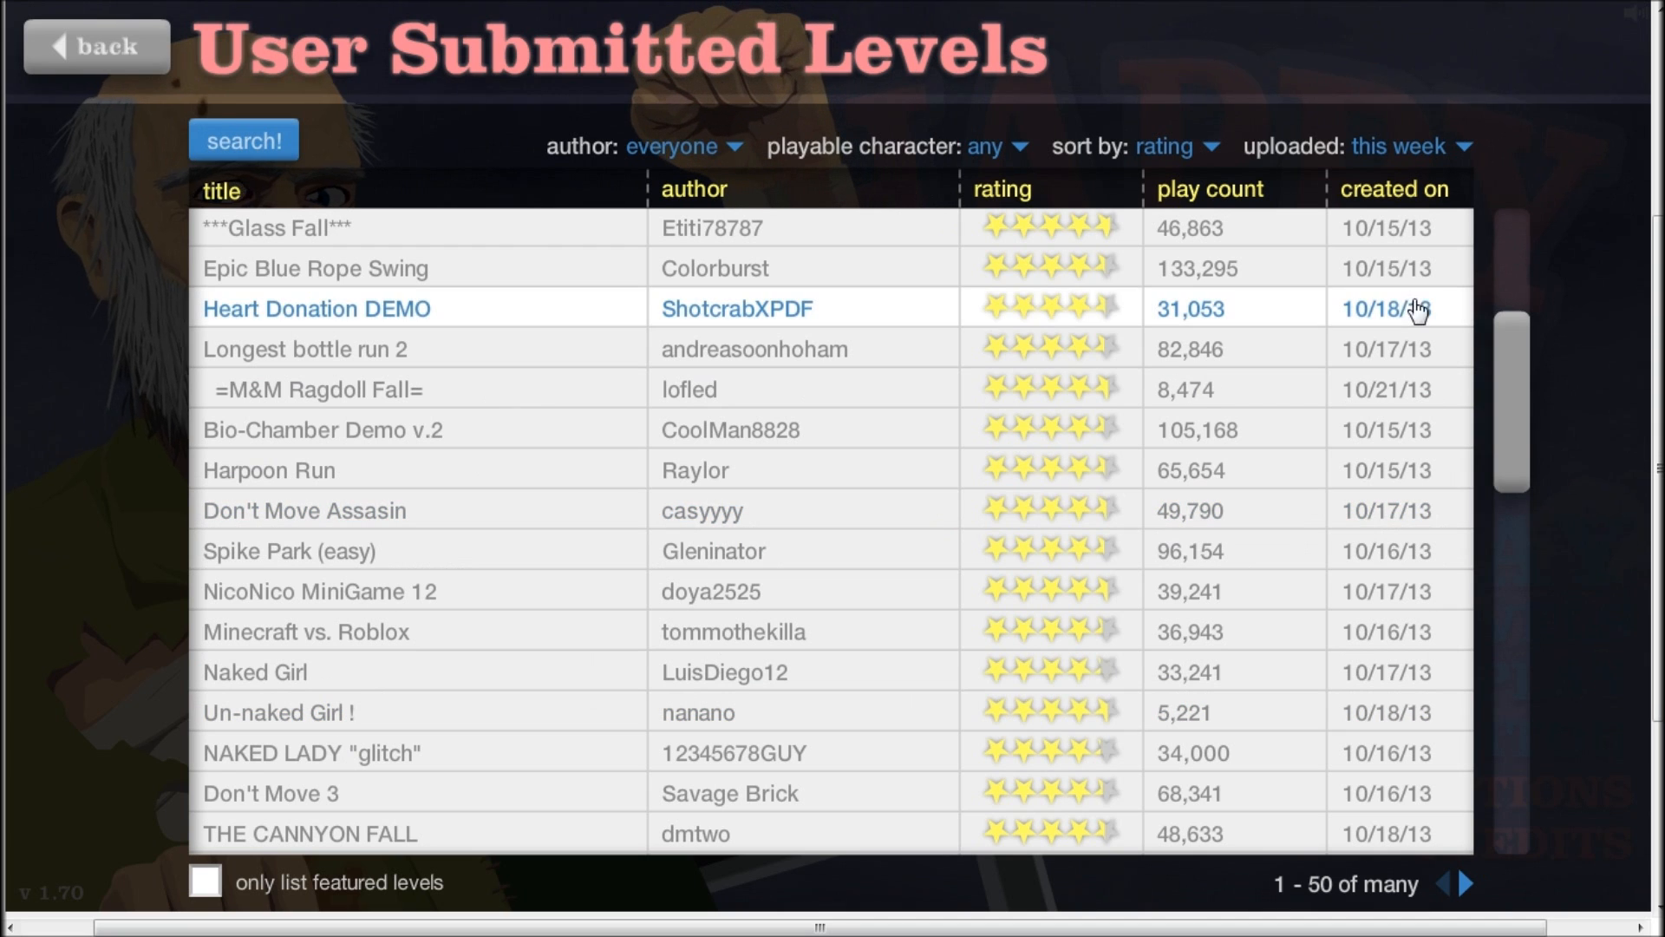
# - Scroll the weekly top-rated list and expand the 99% Impossible level's details row
pyautogui.scroll(-3)
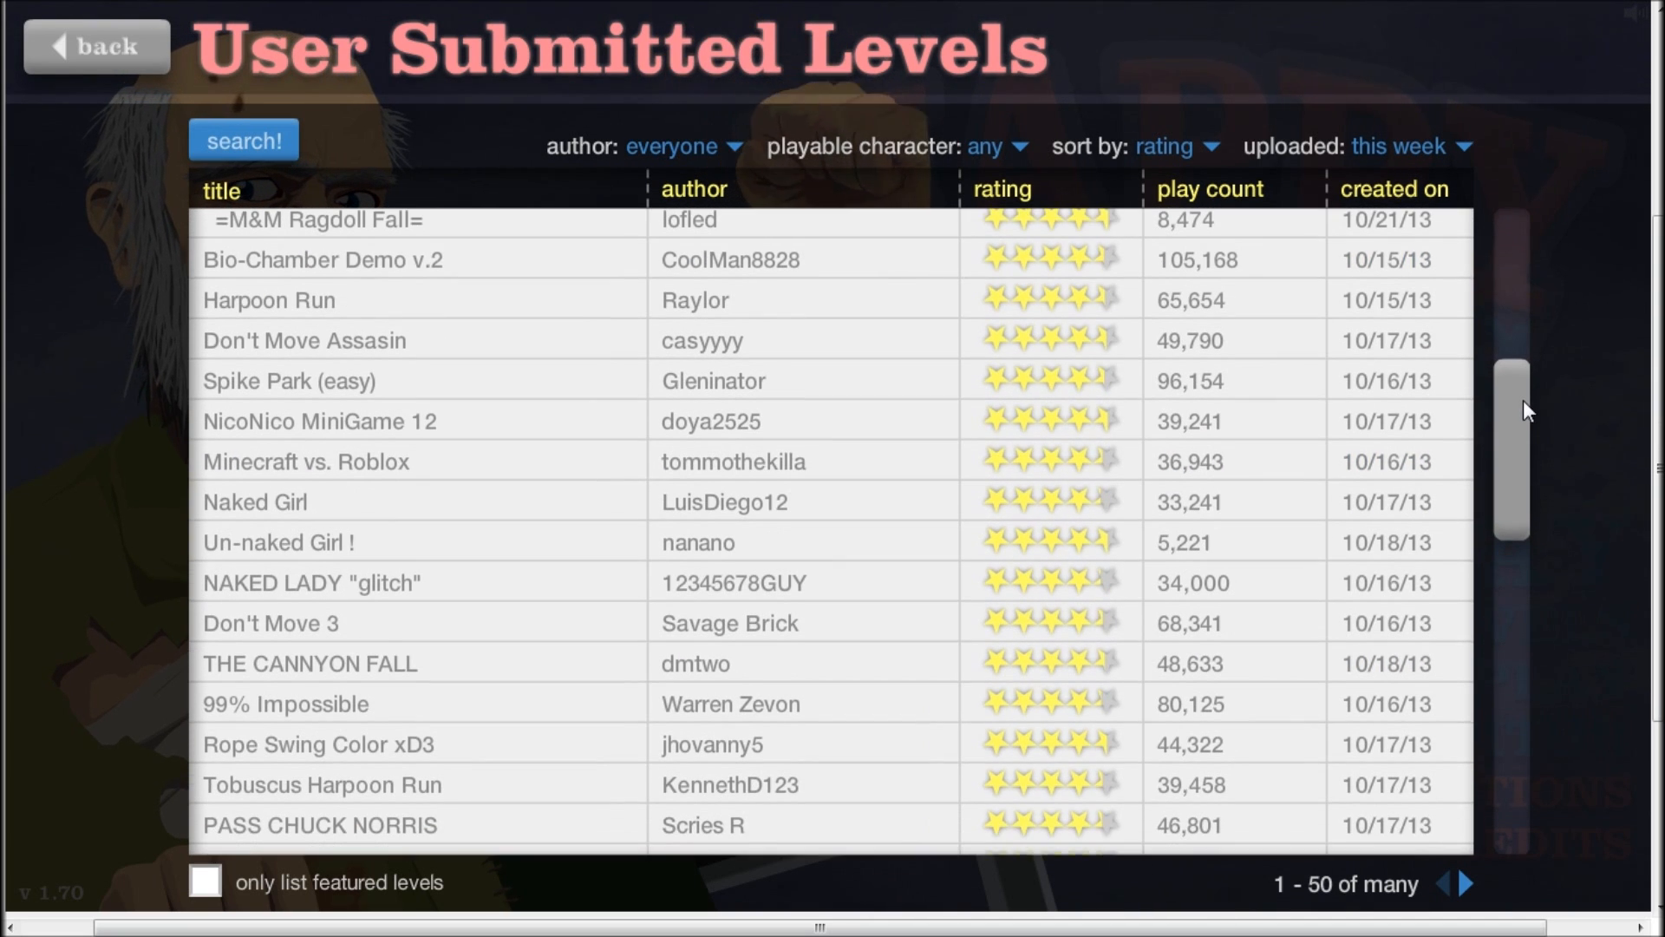
pyautogui.scroll(-3)
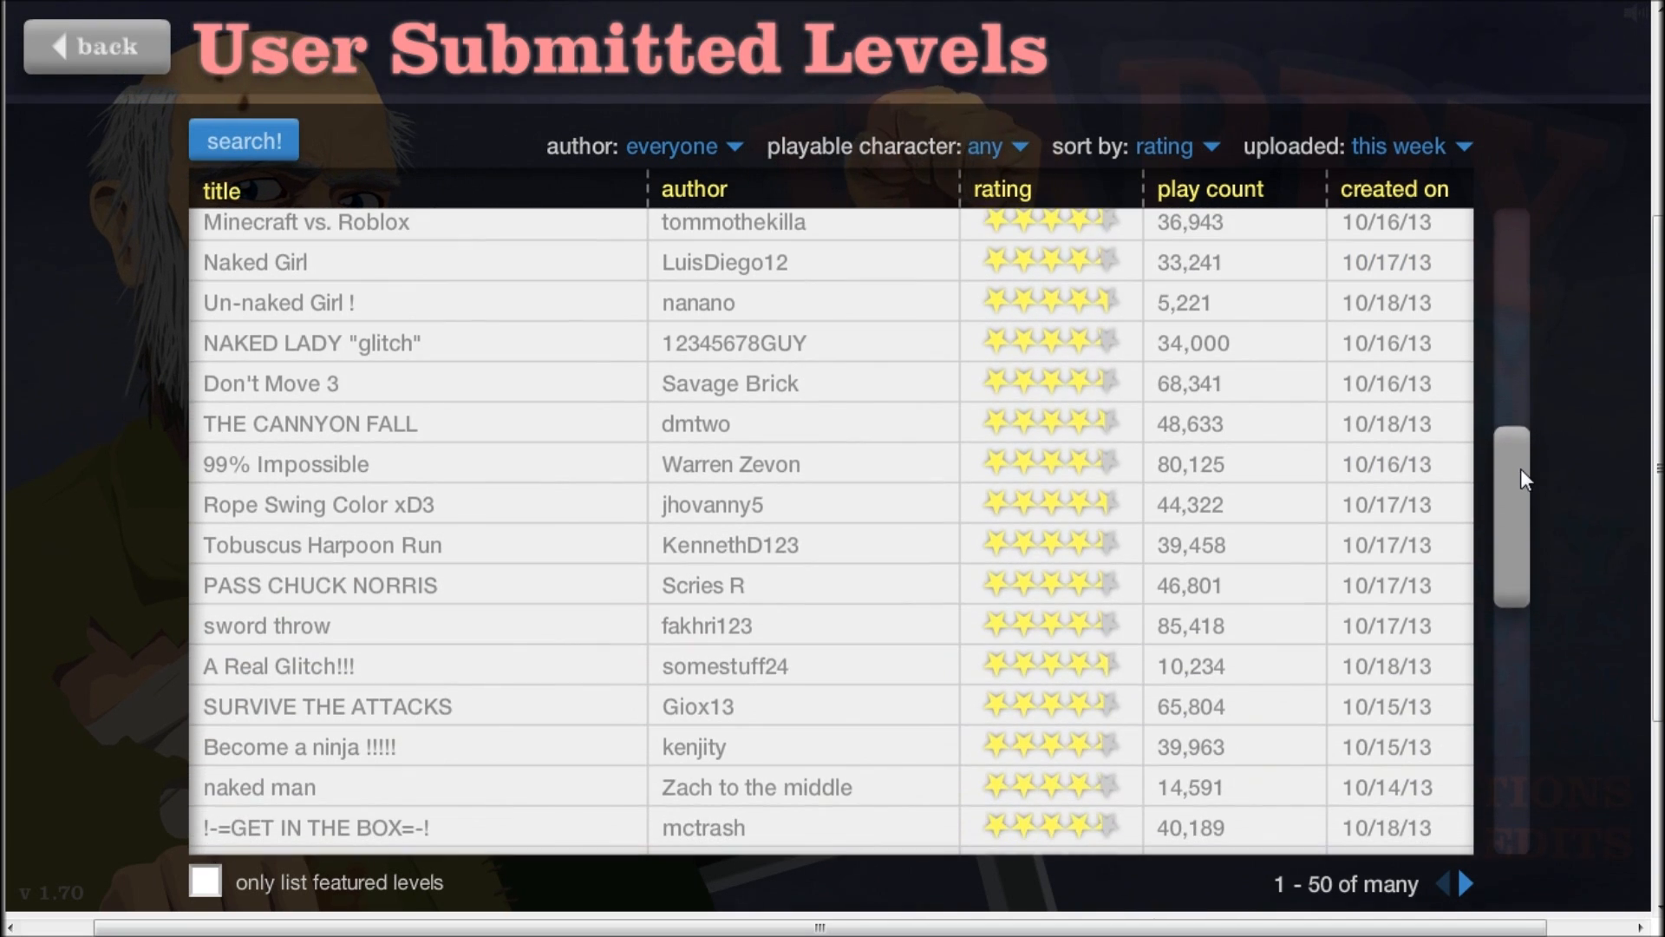
pyautogui.scroll(-3)
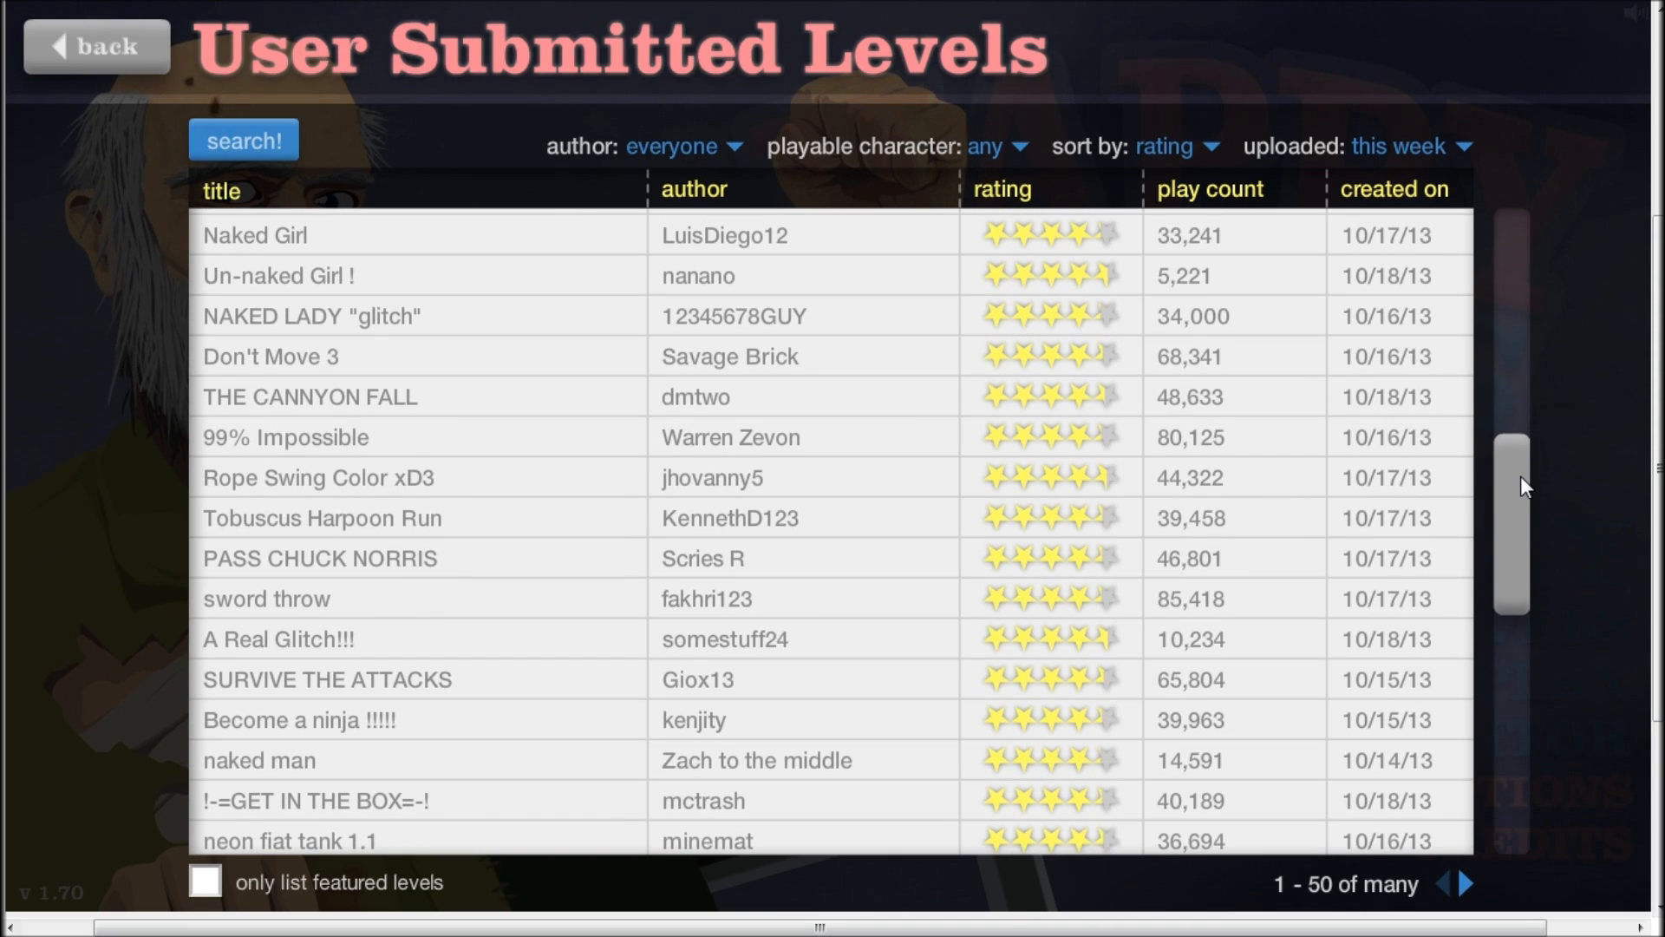
pyautogui.click(285, 437)
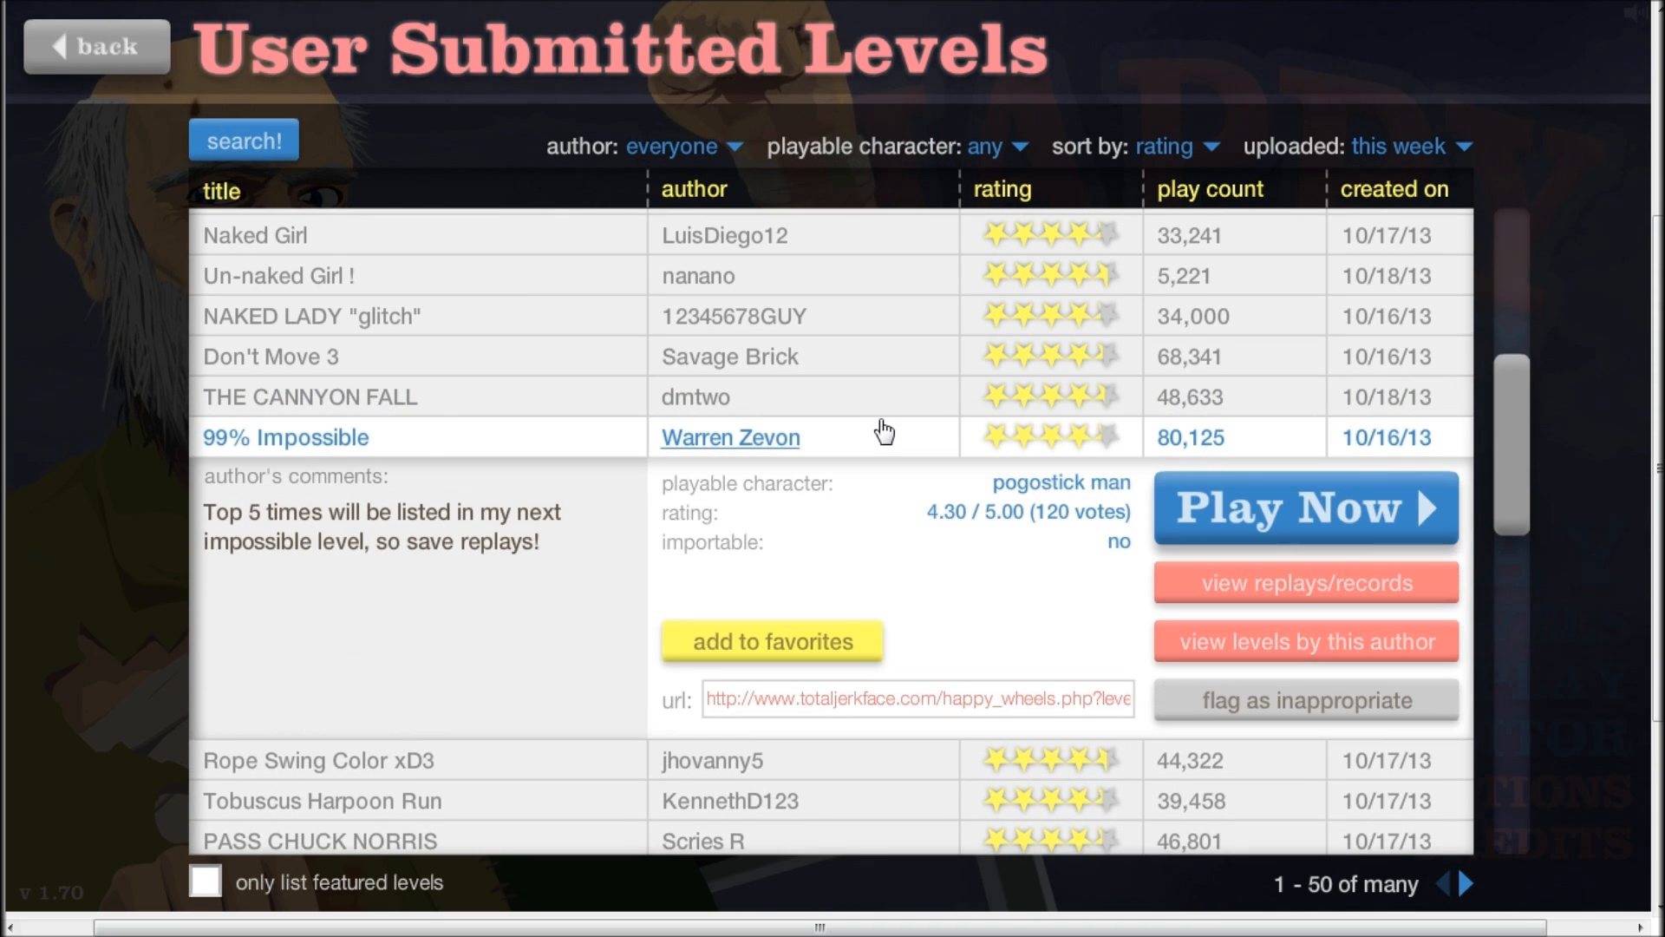
pyautogui.moveTo(1120, 545)
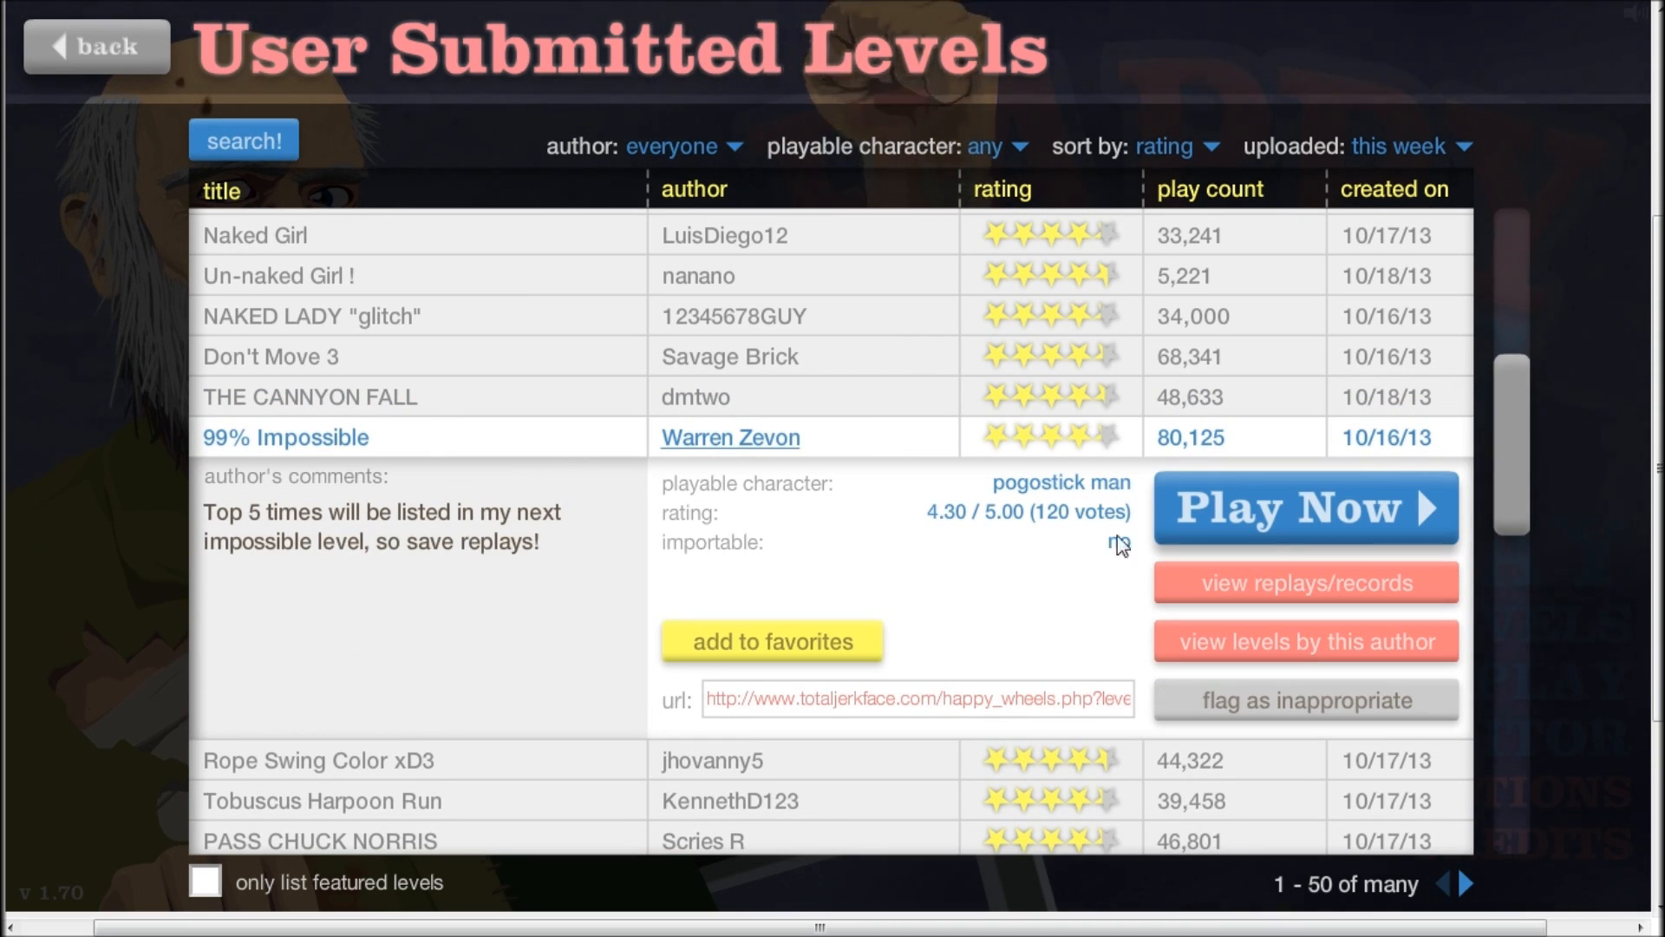
pyautogui.click(1305, 507)
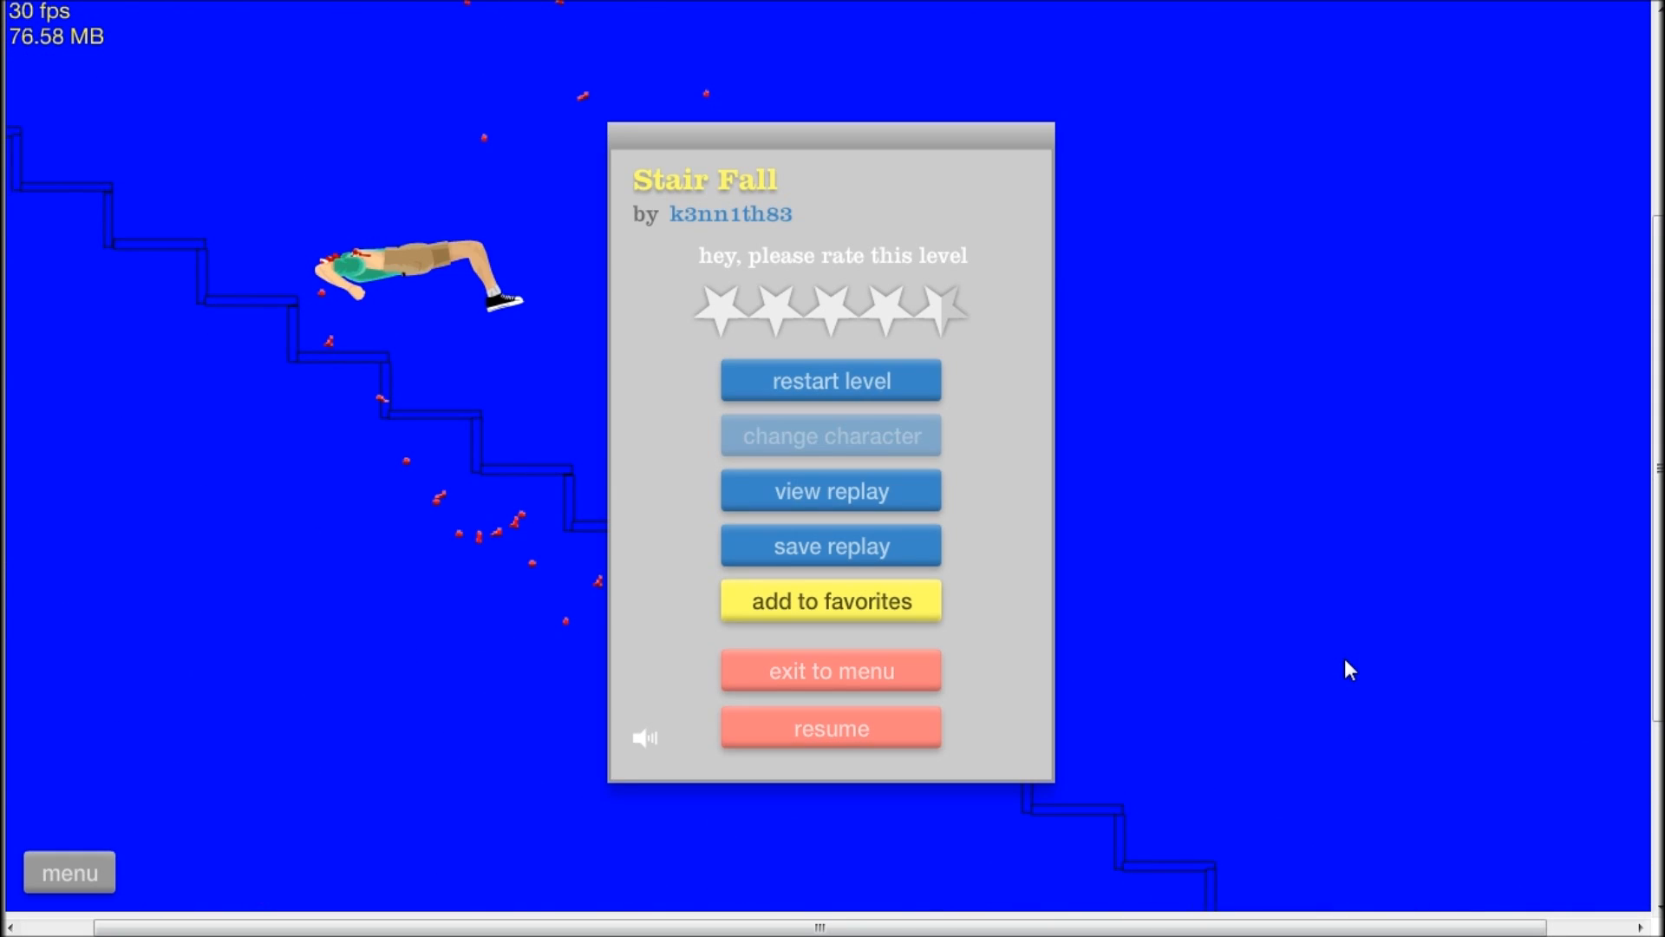
# - Run Stair Fall twice, letting the character crash down the staircase to the pause panel
pyautogui.click(831, 379)
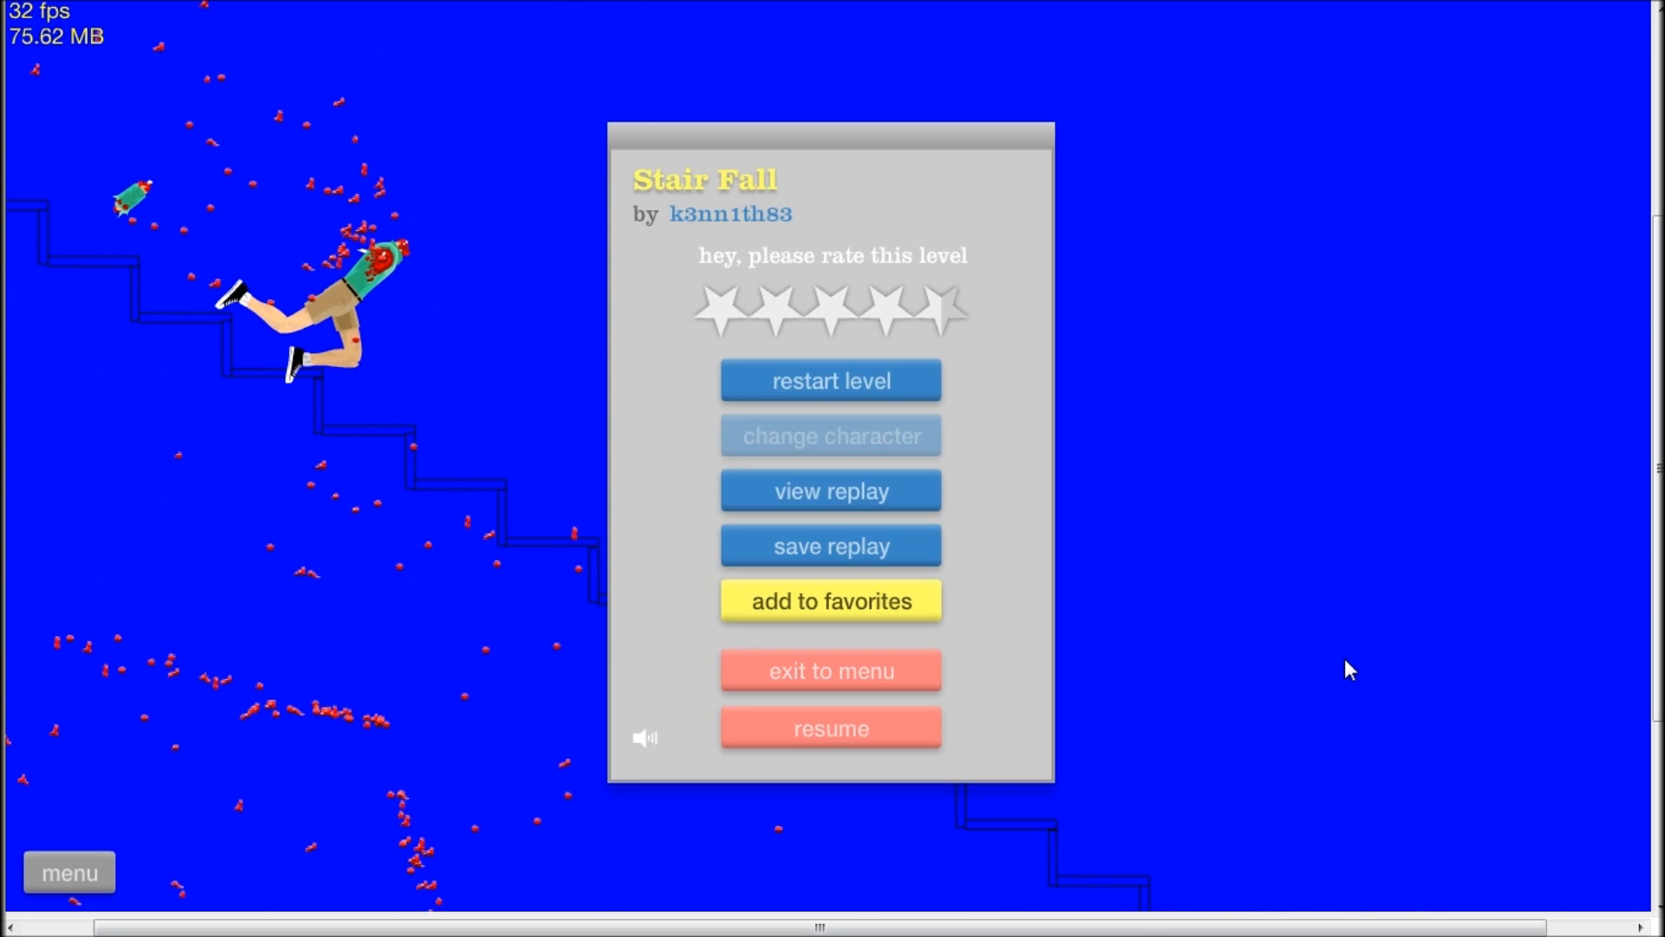
pyautogui.click(831, 380)
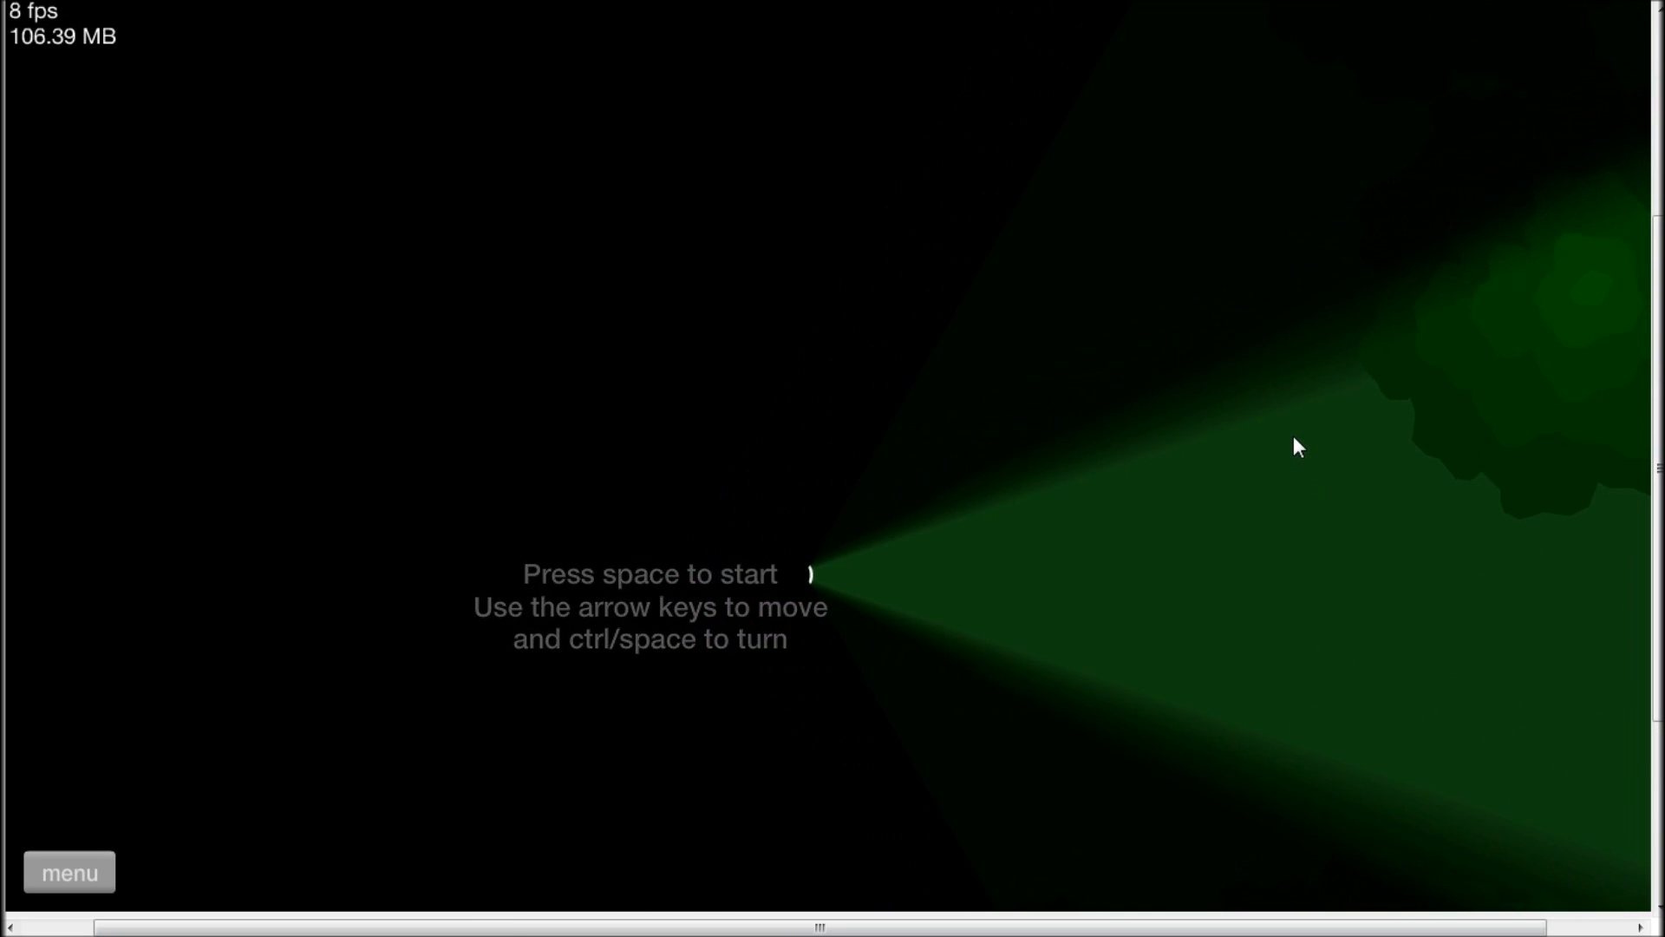
# - Start the dark flashlight level with Space so the light-casting character can move
pyautogui.press('space')
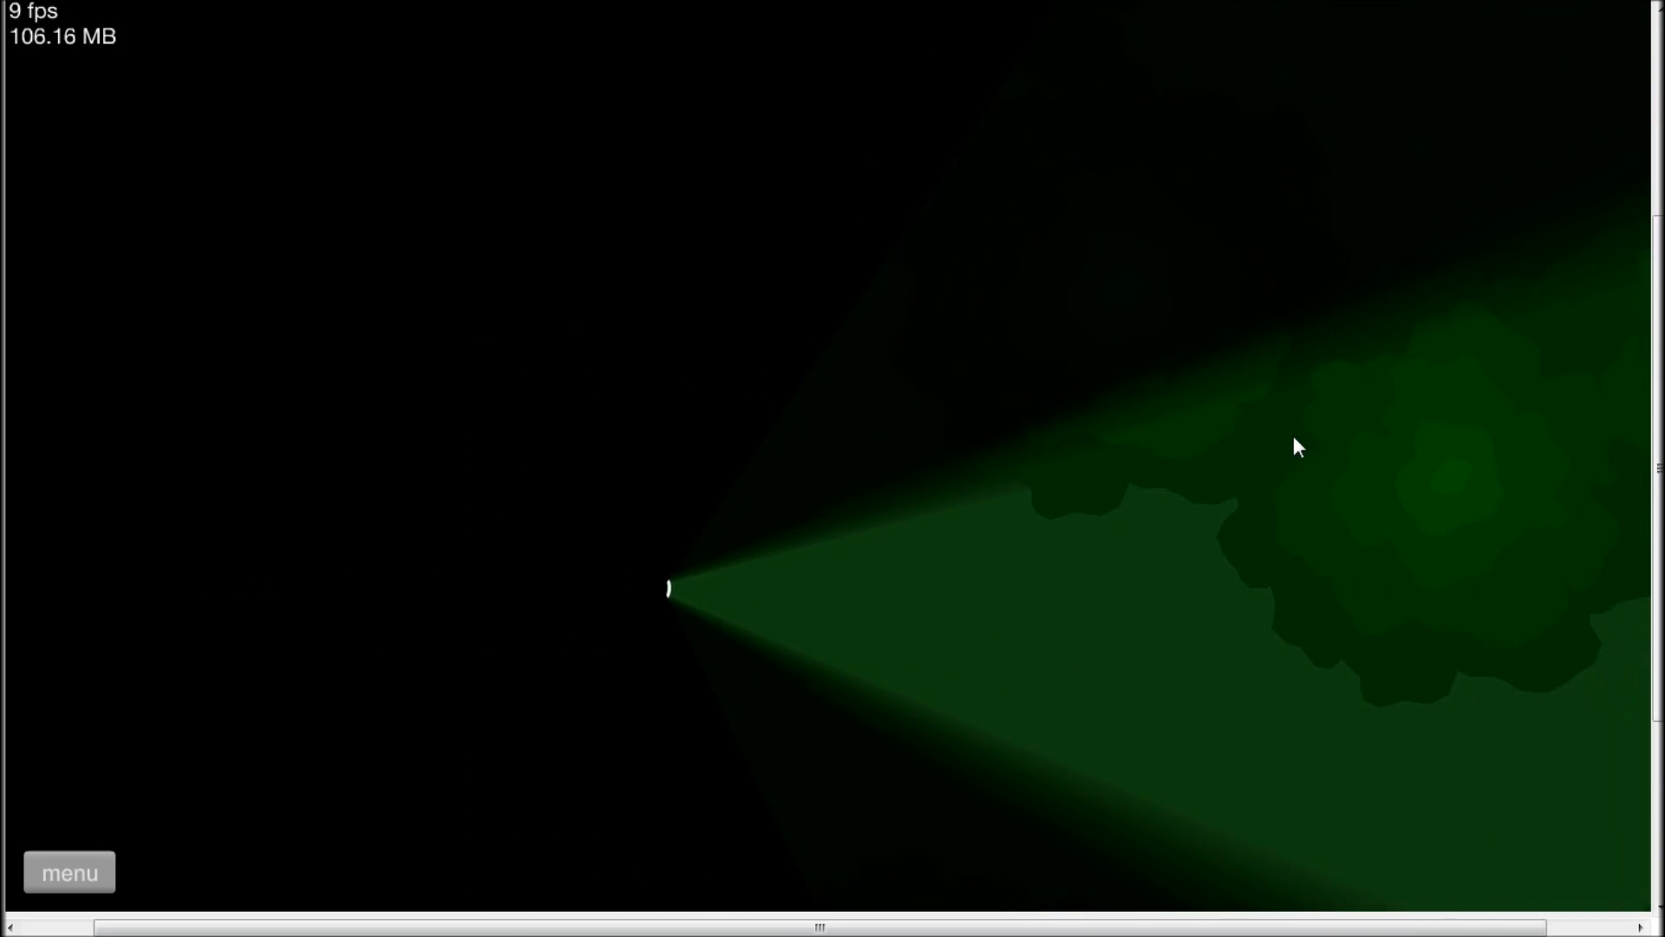